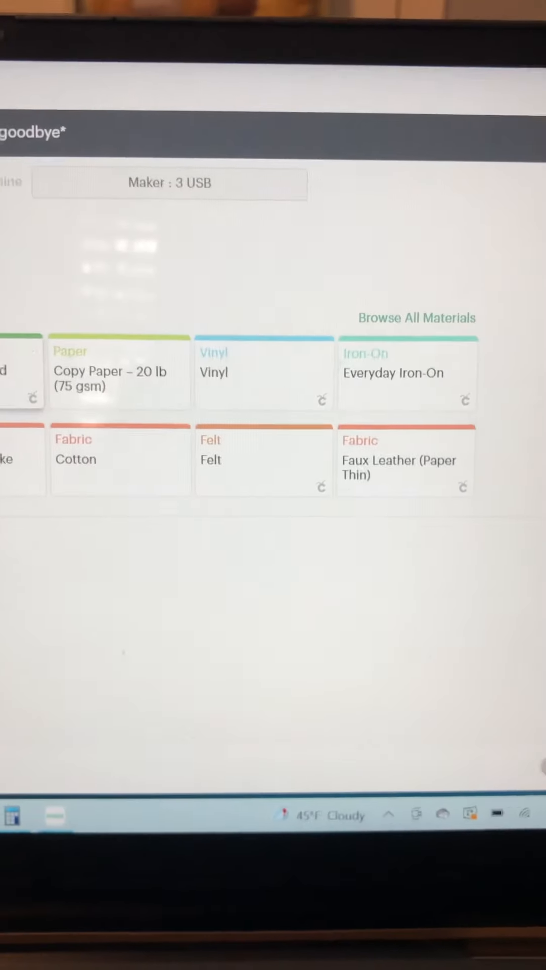
Choose Premium Vinyl as the base material for the cut.
click(415, 318)
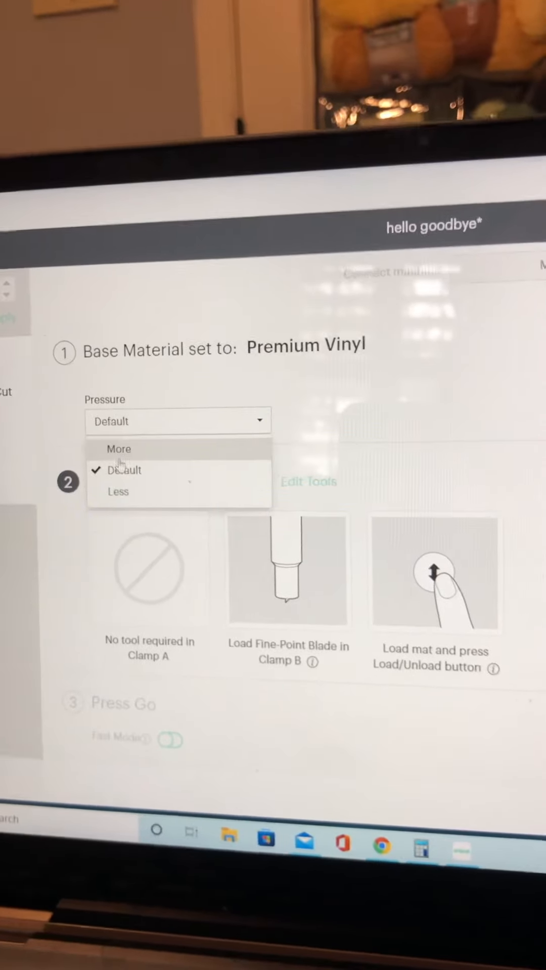
Raise the Premium Vinyl cutting pressure from Default to More.
click(119, 448)
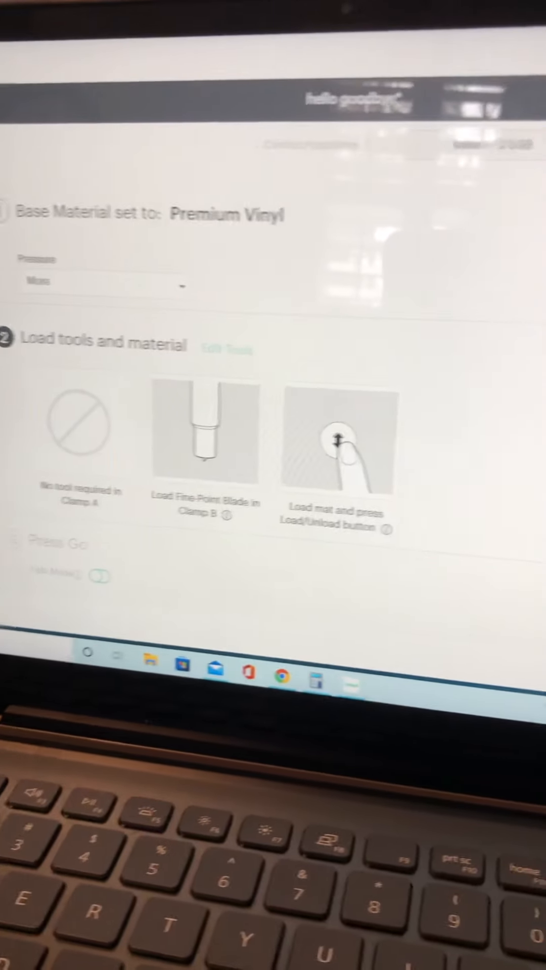